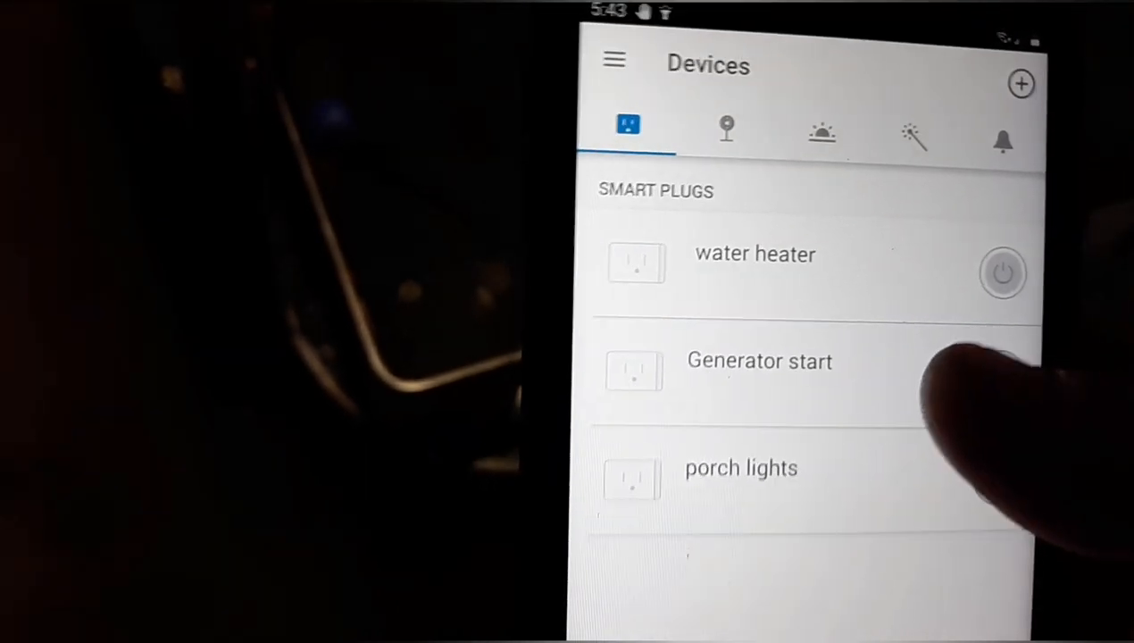
Select the 'Generator start' entry in the Devices list to show its power-button control page
{"action": "left_click", "coordinate": [759, 360]}
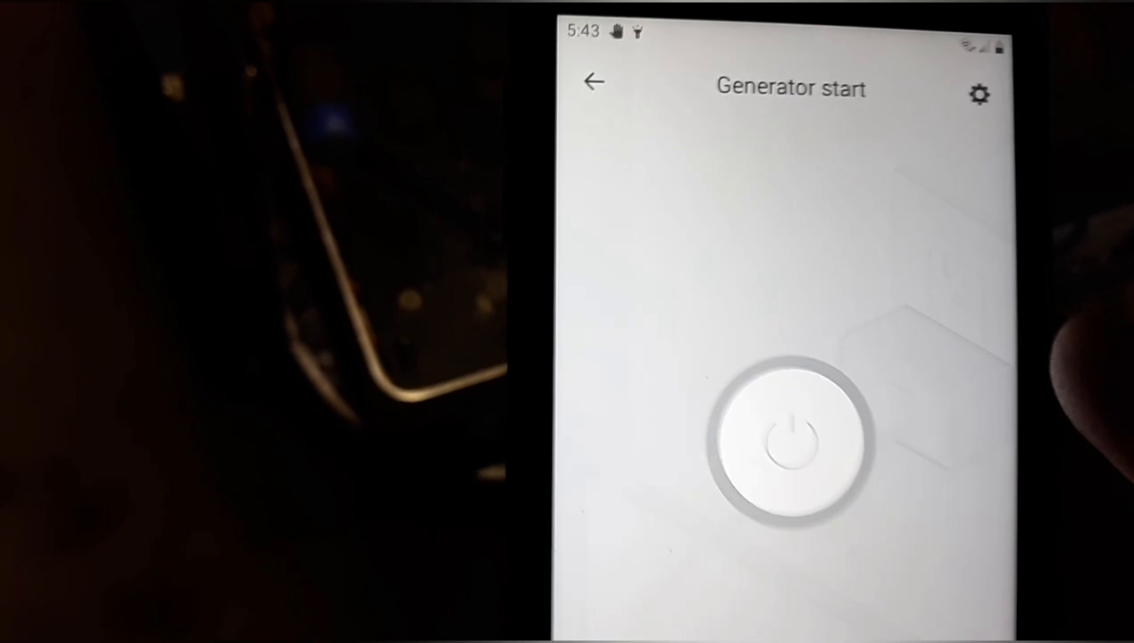